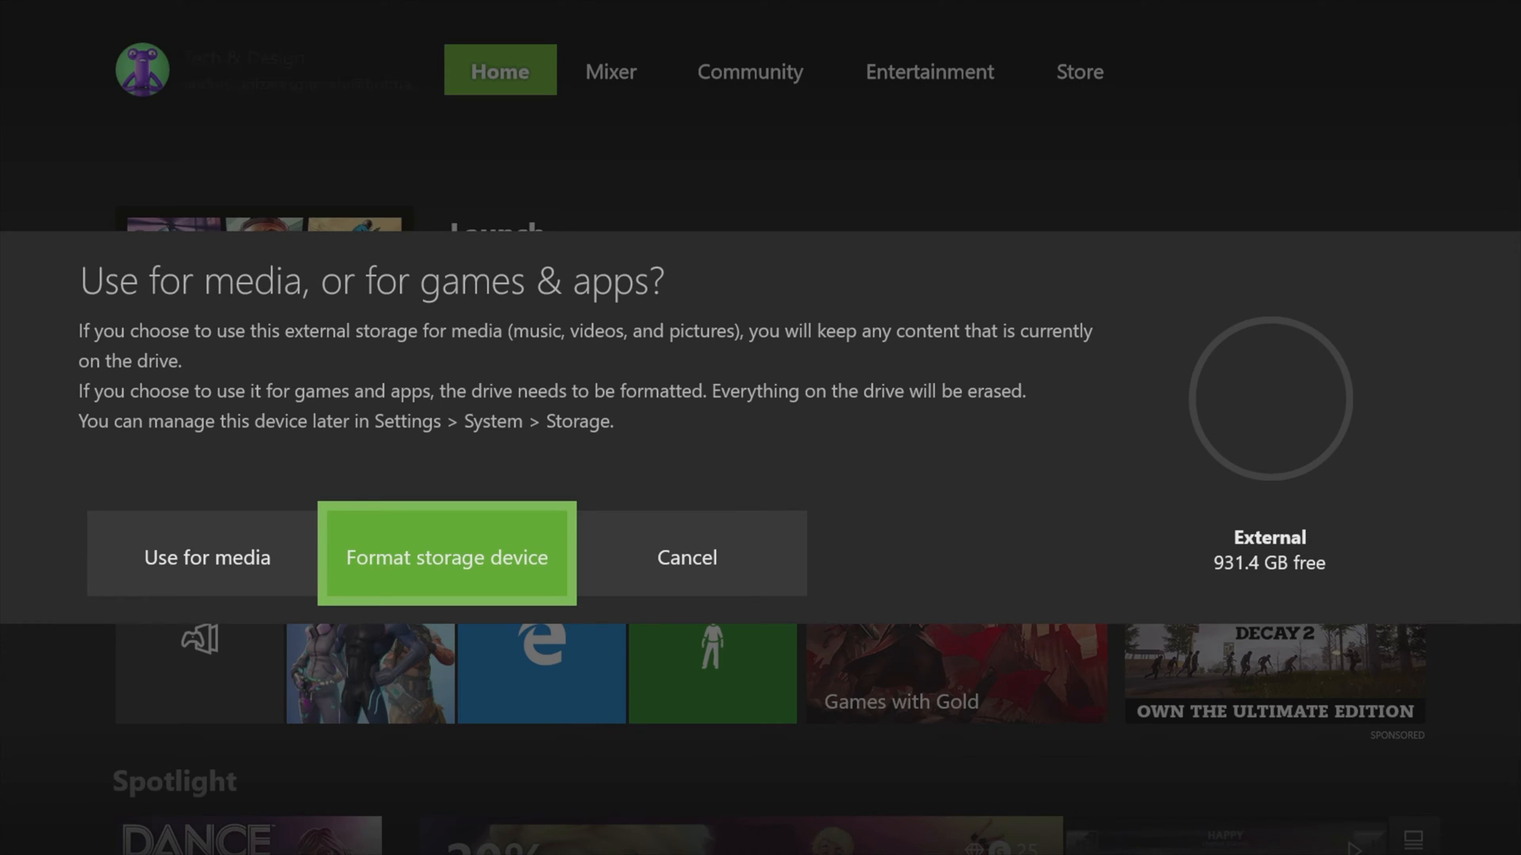
Format the External drive for games & apps from the 'Use for media, or for games & apps?' prompt.
left_click(446, 556)
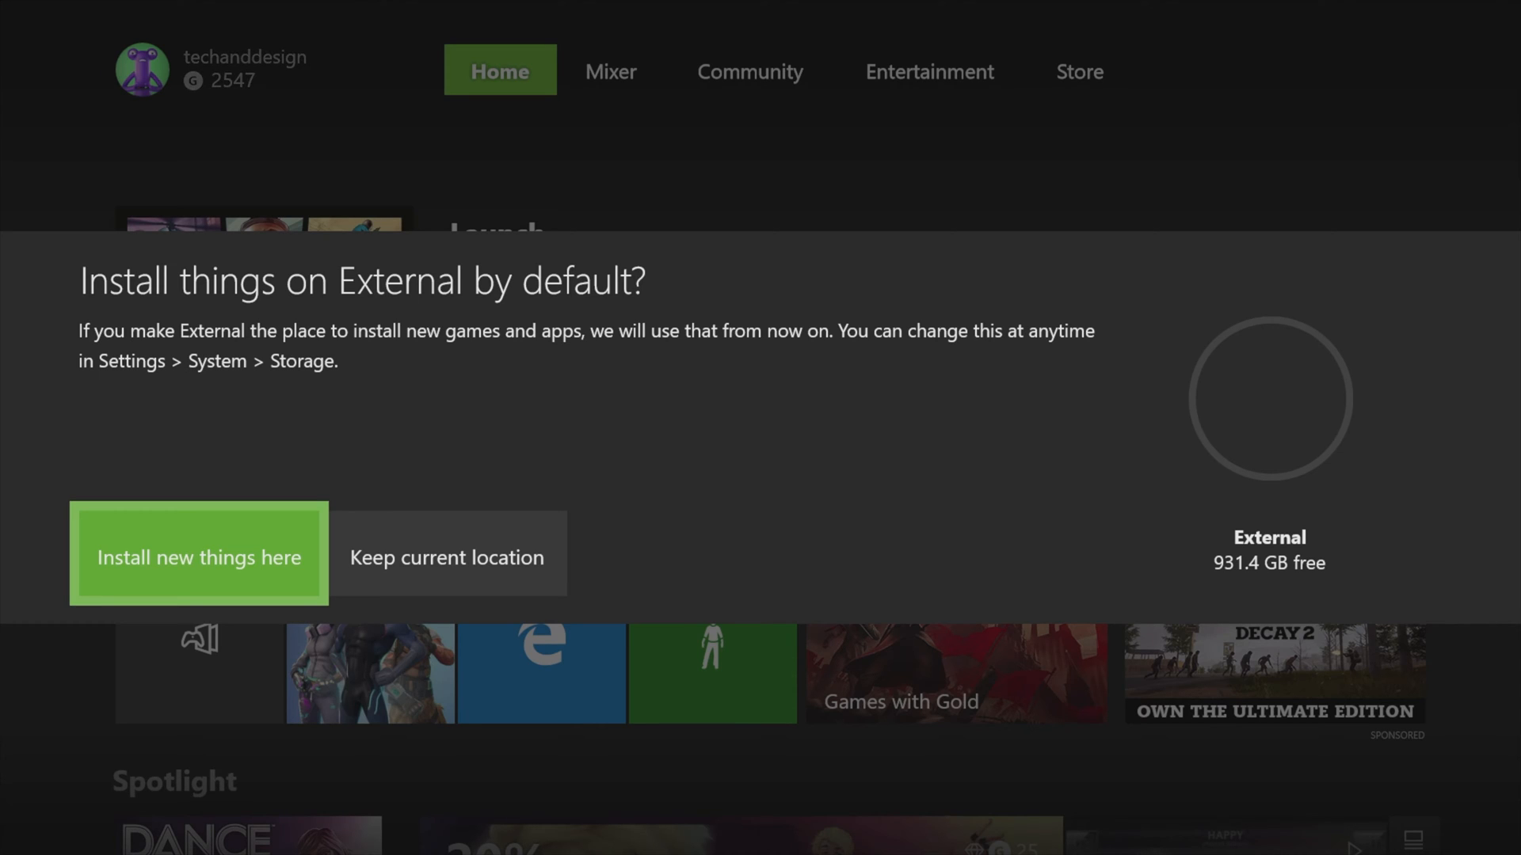
Choose 'Install new things here' so External becomes the default install location.
left_click(198, 557)
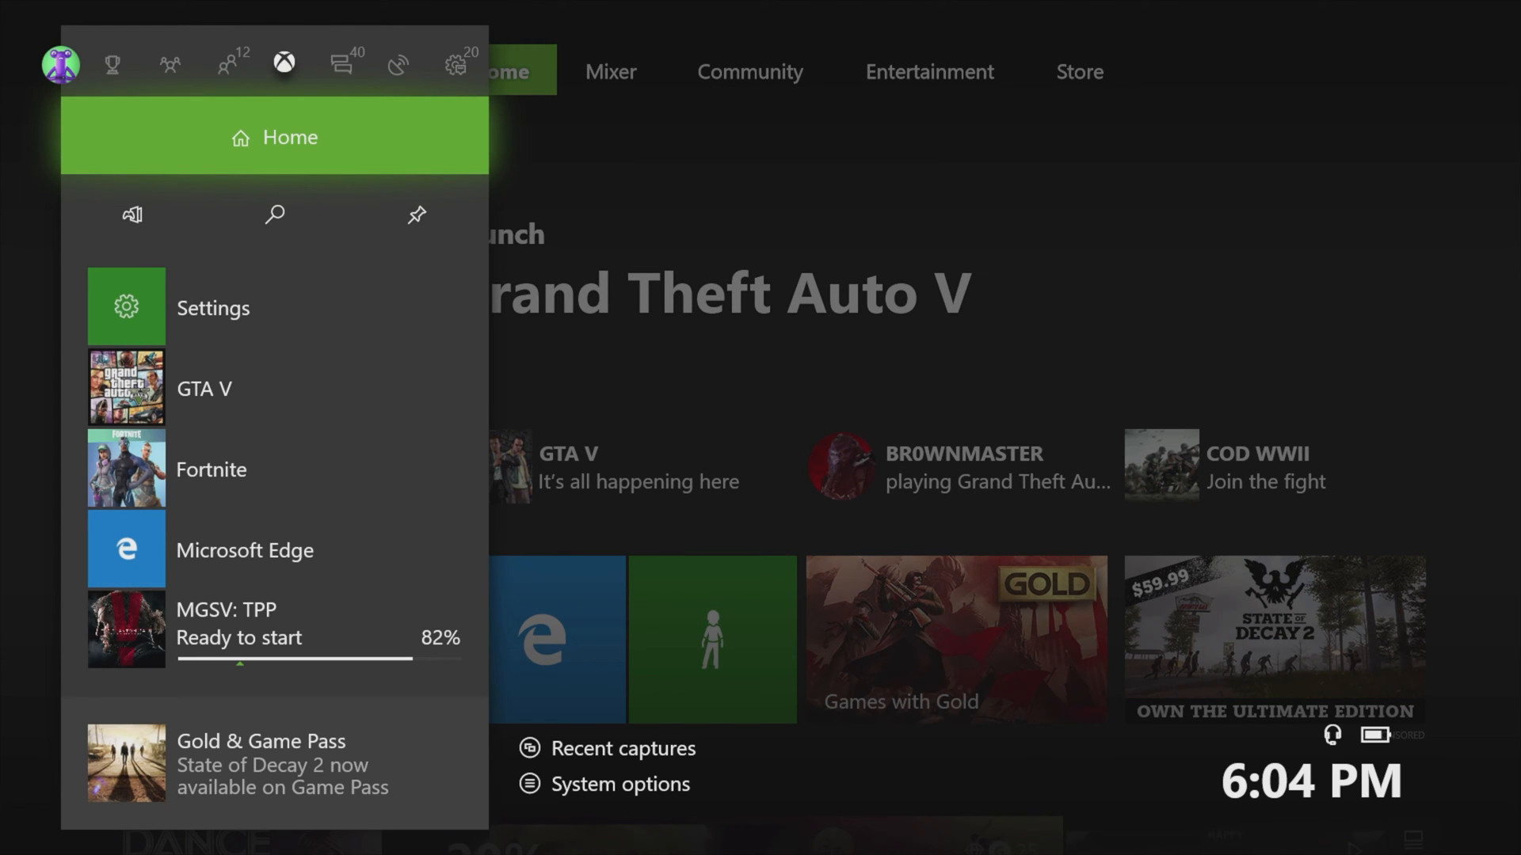
Enter Settings from the guide, landing on the Network category.
left_click(244, 550)
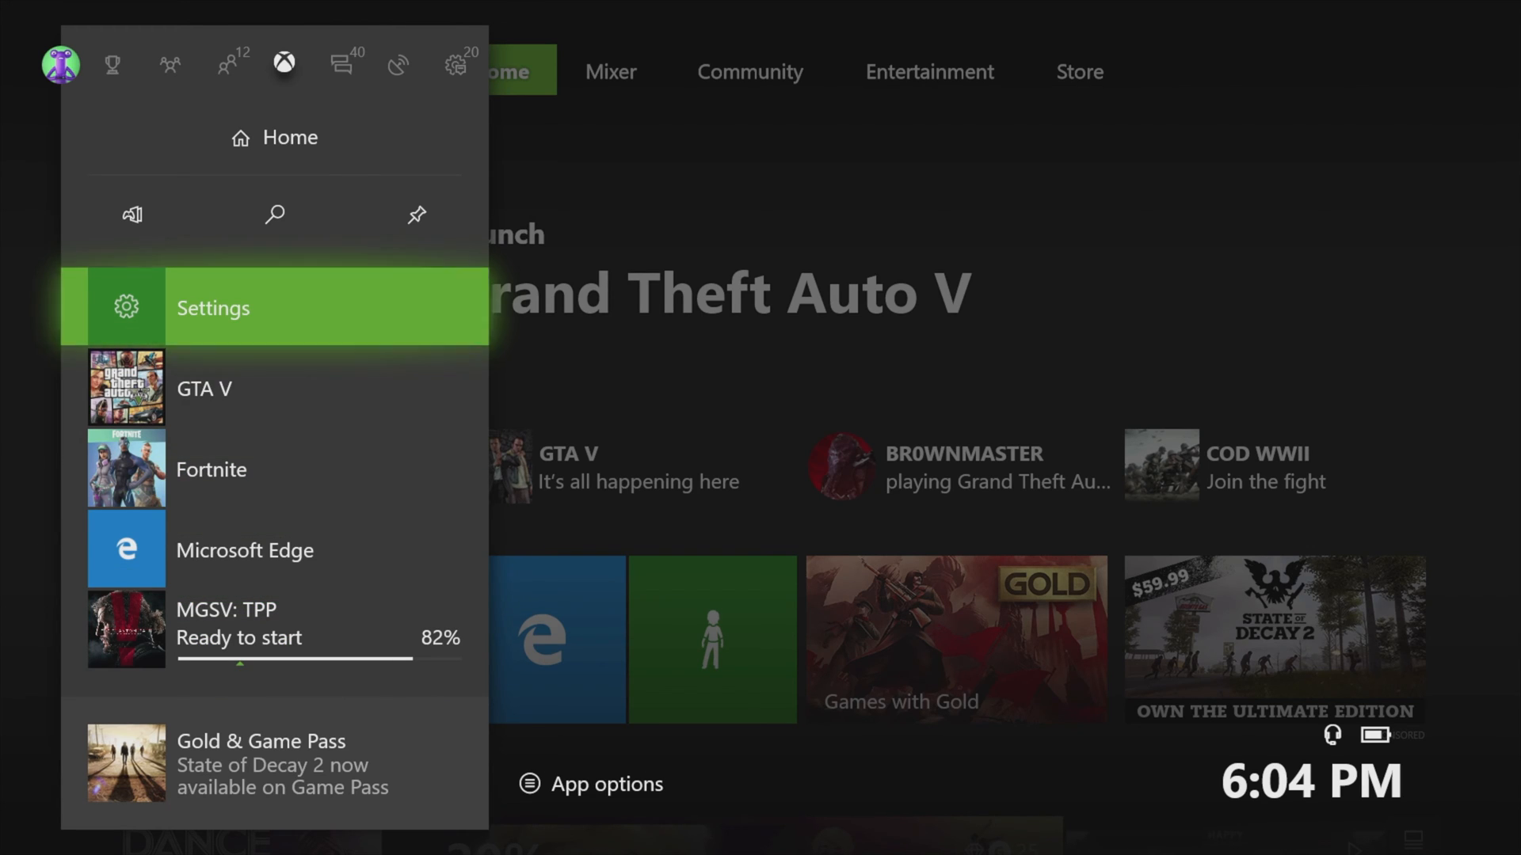
left_click(212, 308)
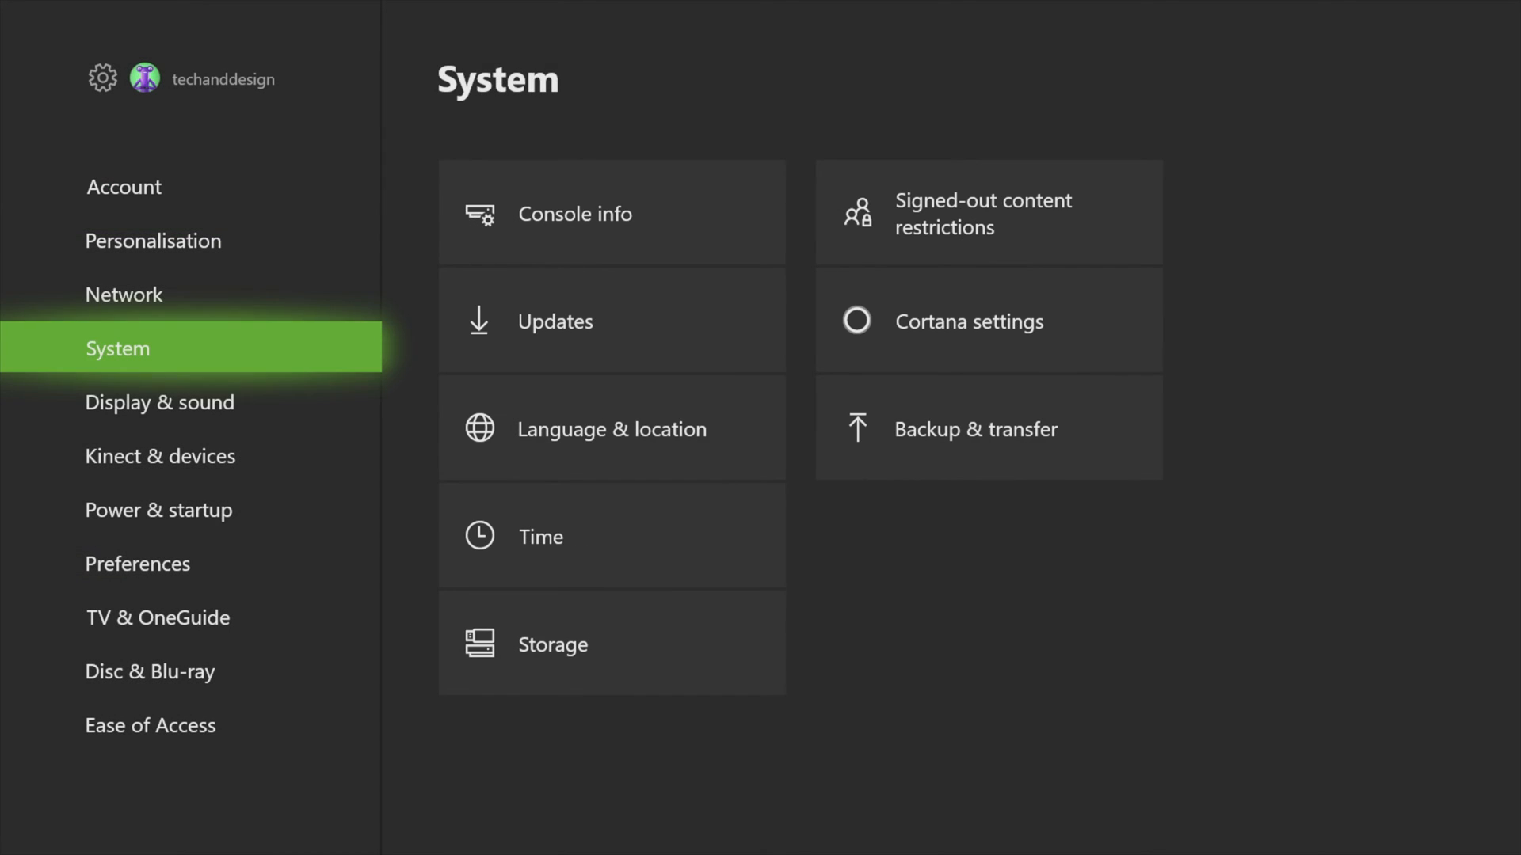
left_click(152, 241)
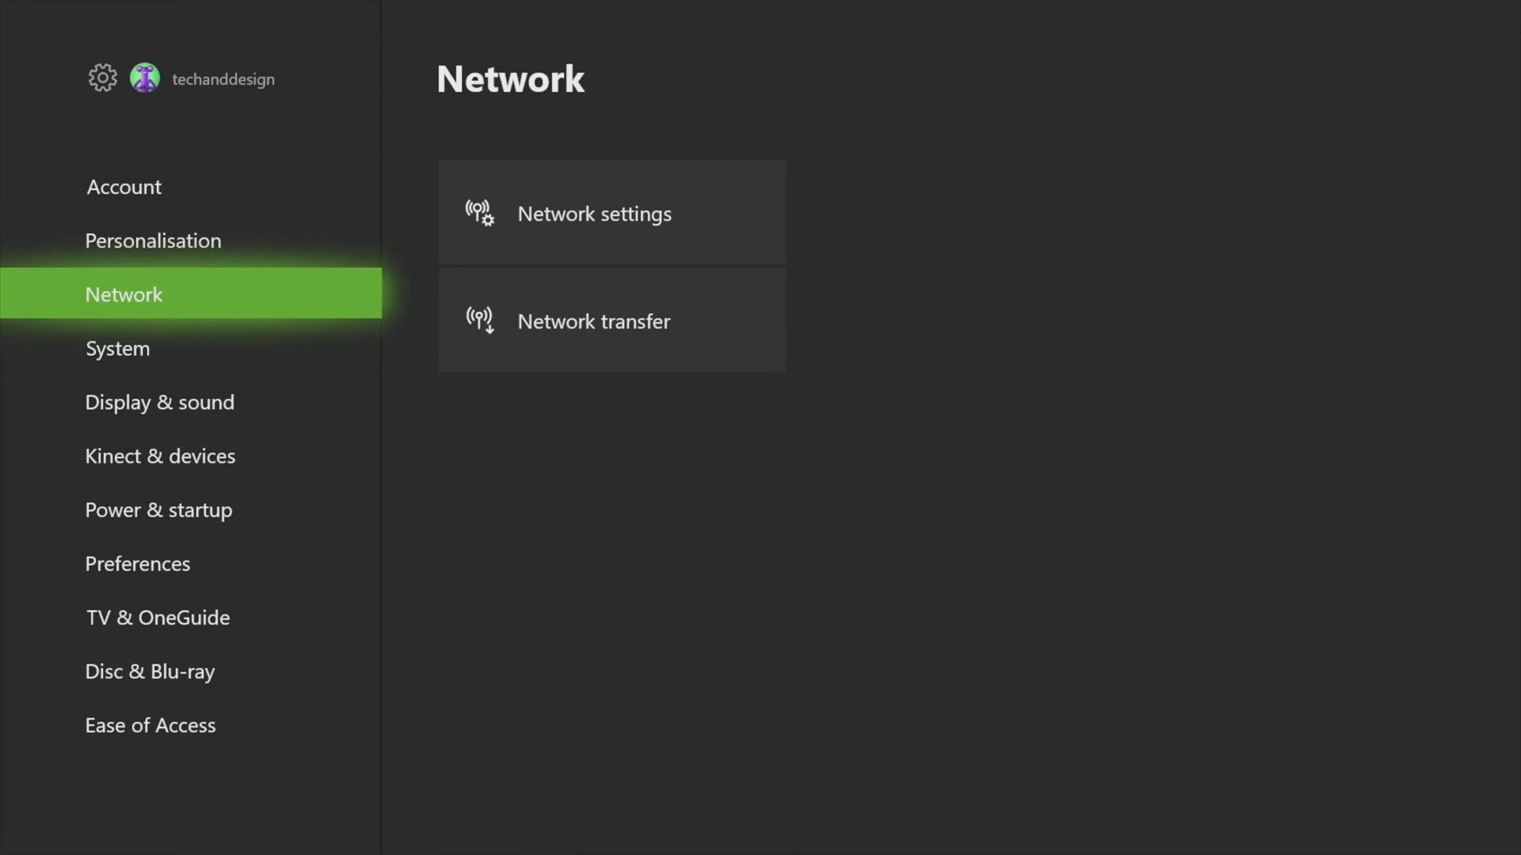
Reach System > Storage and show the options list for the External drive at 0% used.
left_click(115, 347)
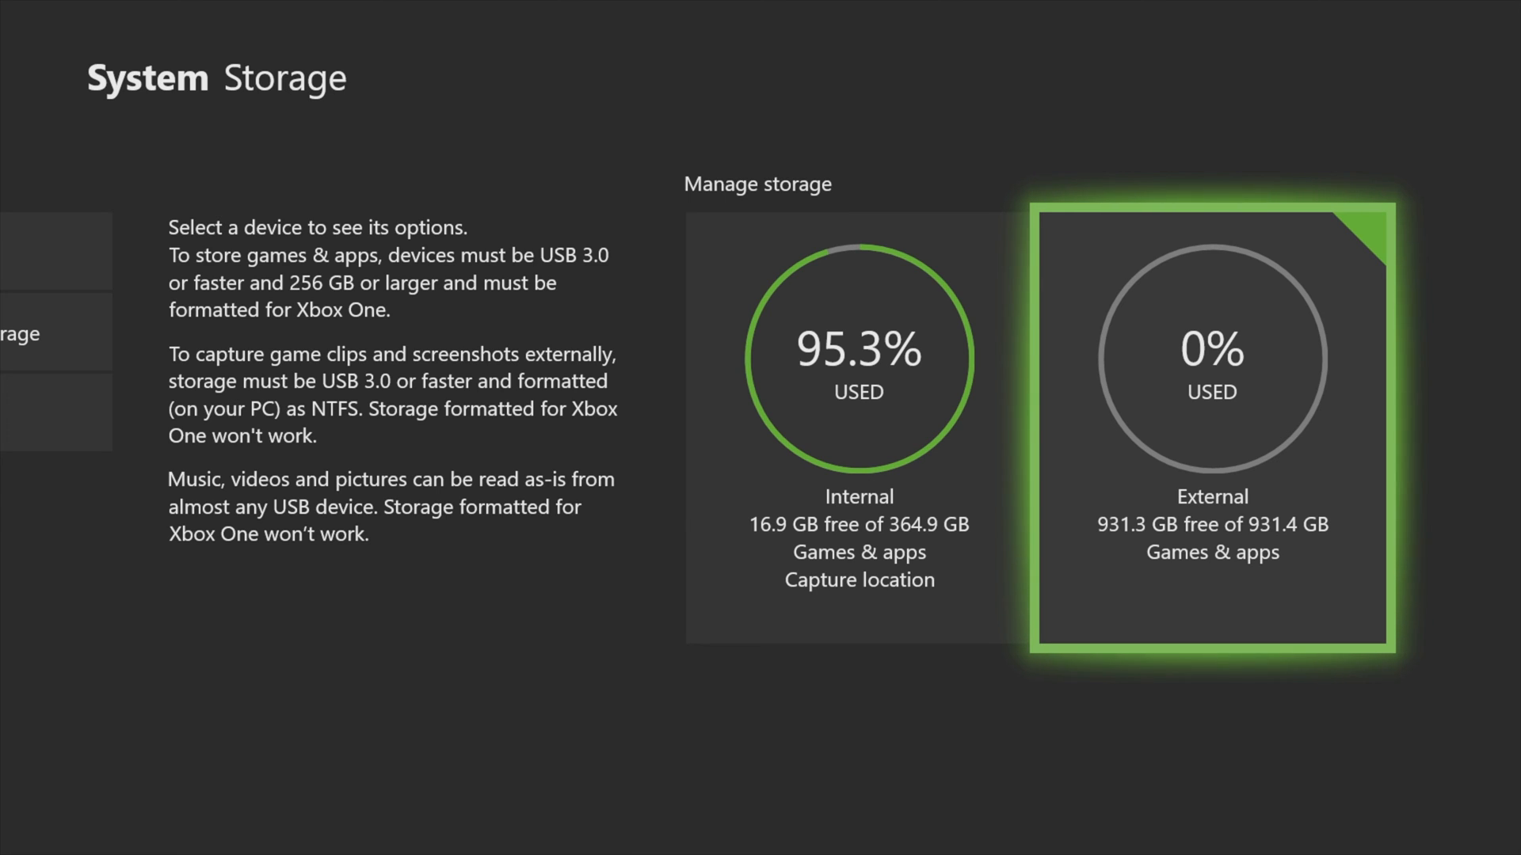
left_click(1212, 423)
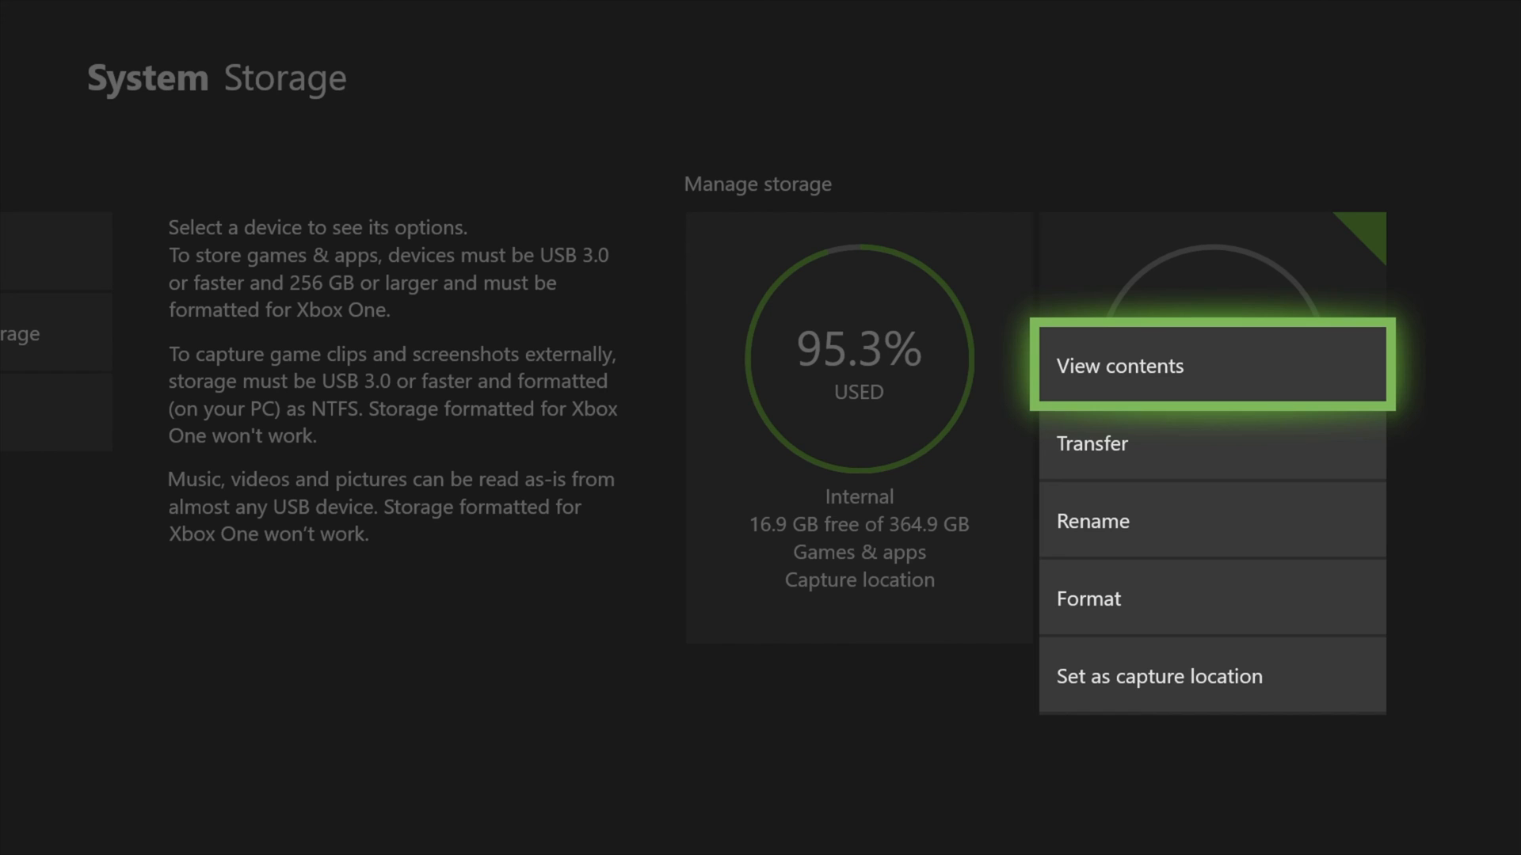